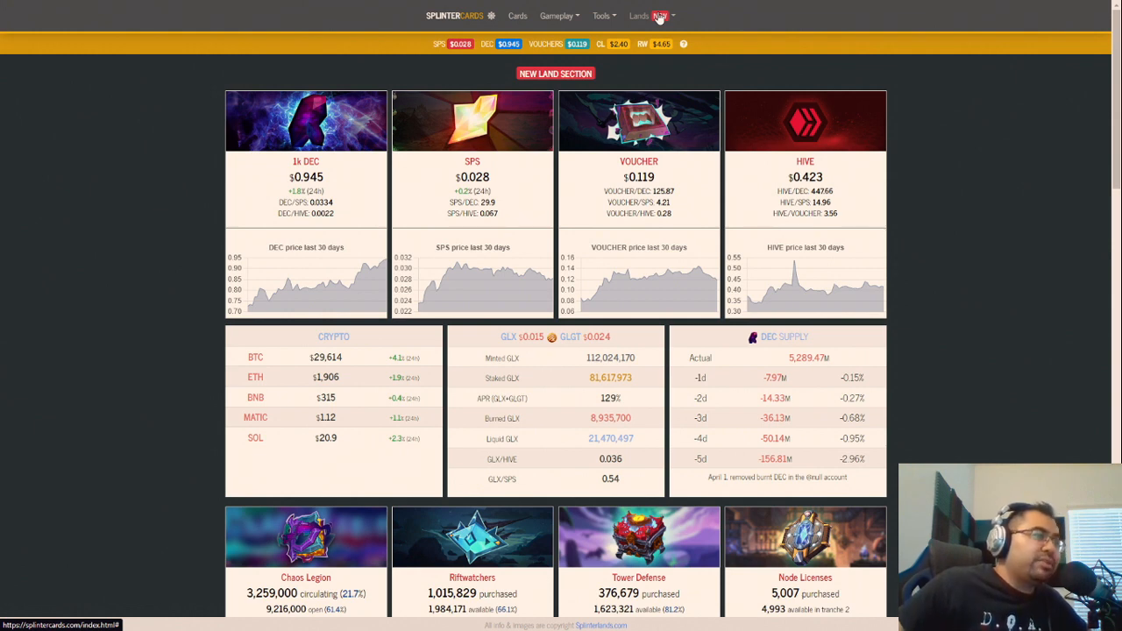
Step: View Land Distribution, then the Land Richlist ranking the top 200 holders by plots
{"action": "left_click", "coordinate": [638, 16]}
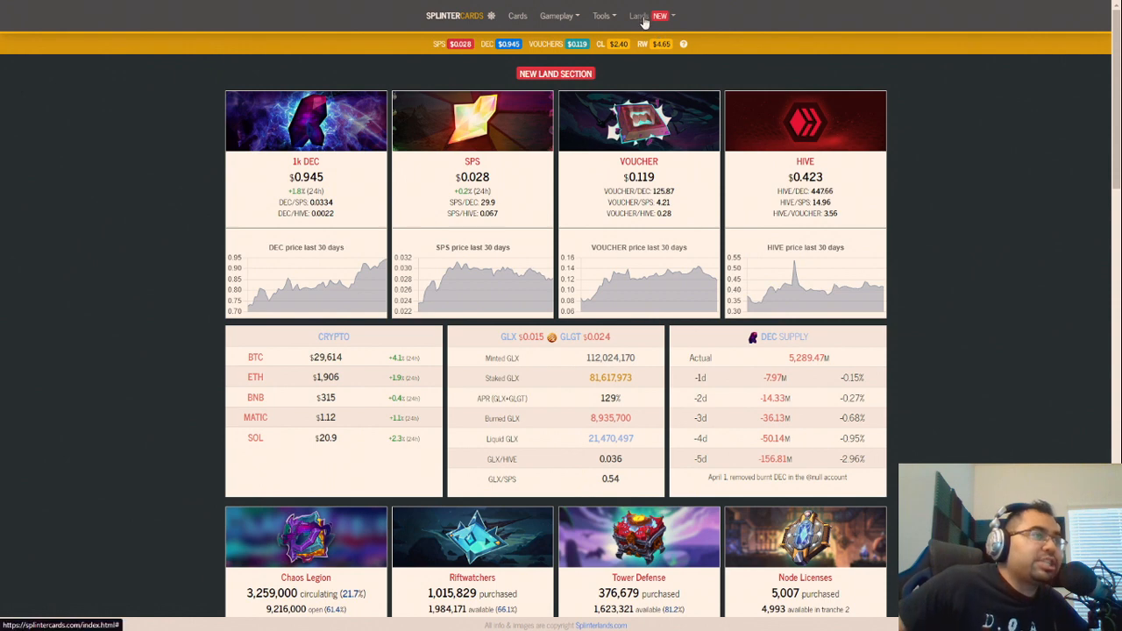
{"action": "left_click", "coordinate": [639, 15]}
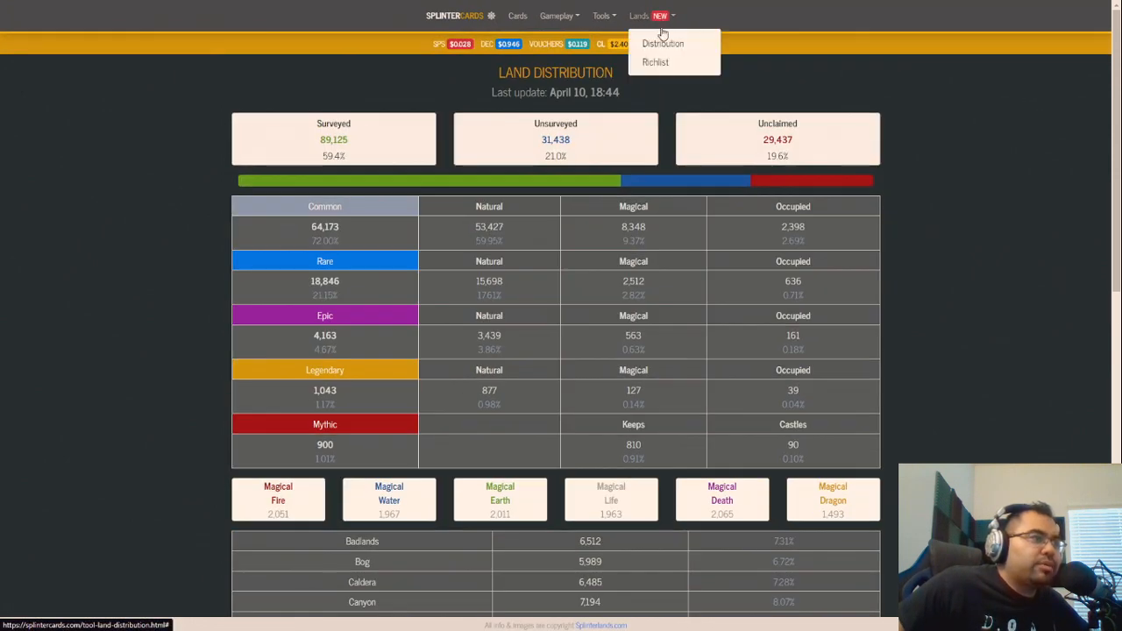
{"action": "left_click", "coordinate": [655, 61]}
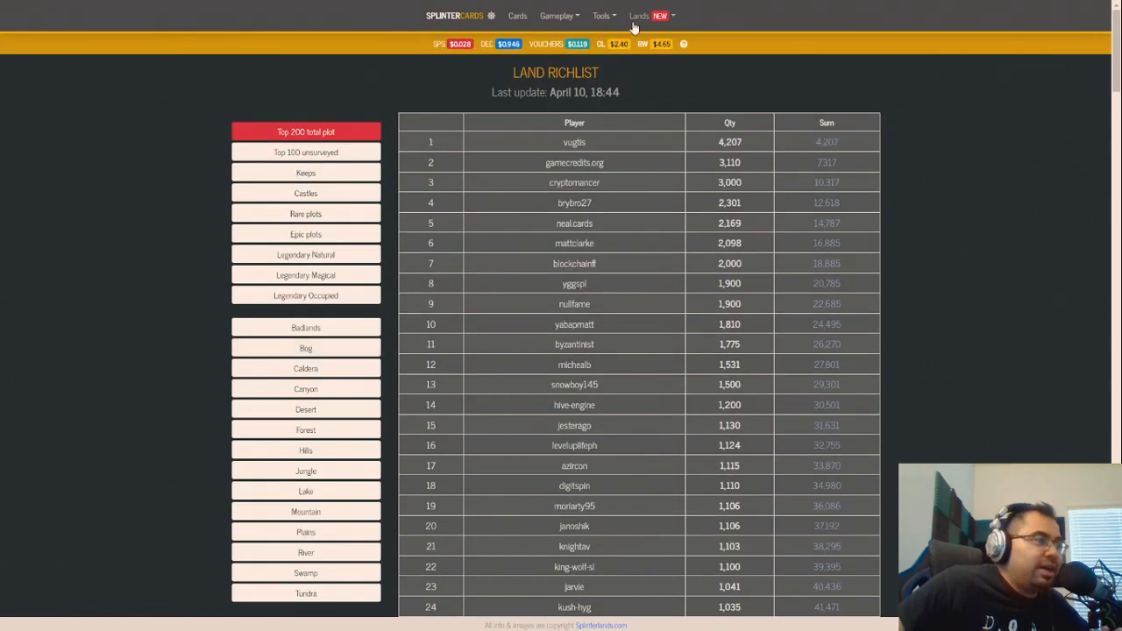
{"action": "left_click", "coordinate": [639, 16]}
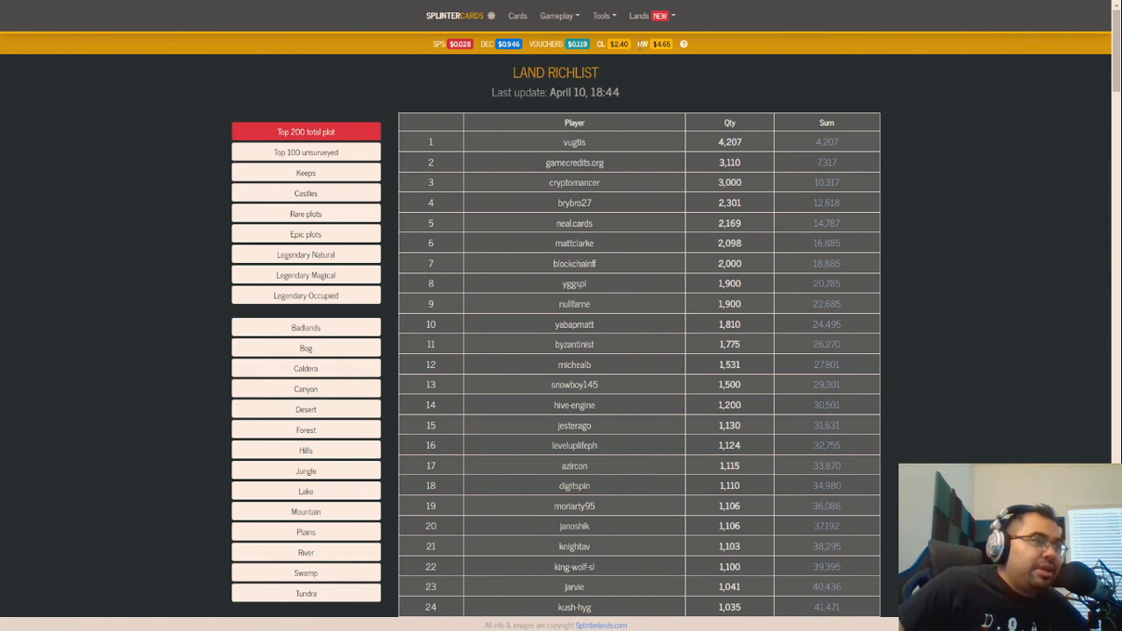
Step: Return to Land Distribution and scroll through the rarity and per-terrain plot tables
{"action": "left_click", "coordinate": [639, 16]}
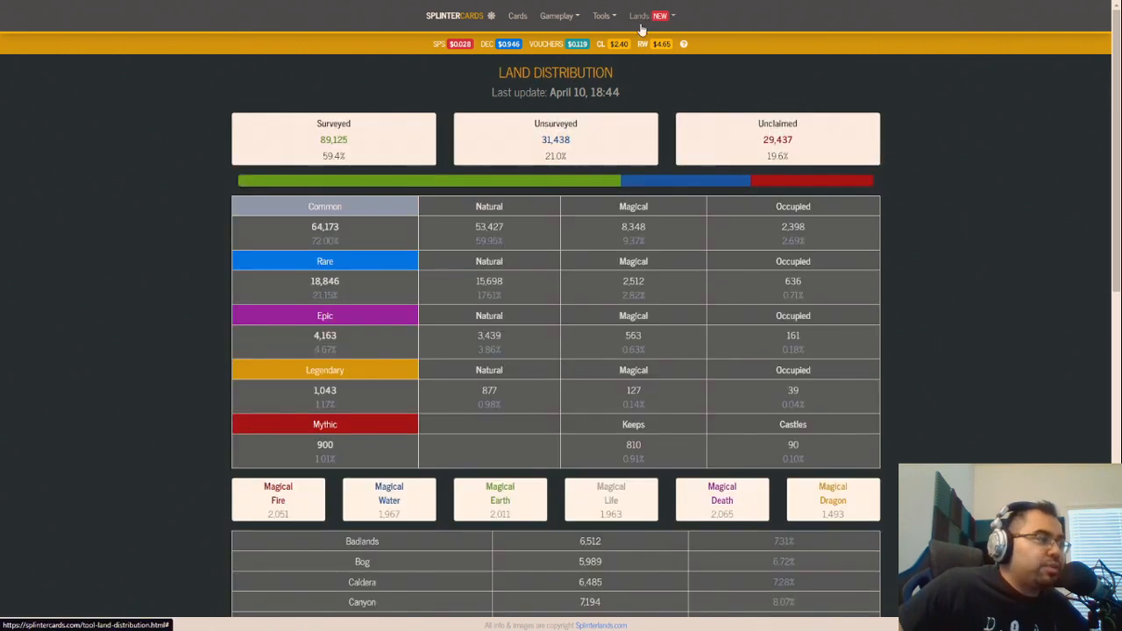
{"action": "mouse_move", "coordinate": [366, 166]}
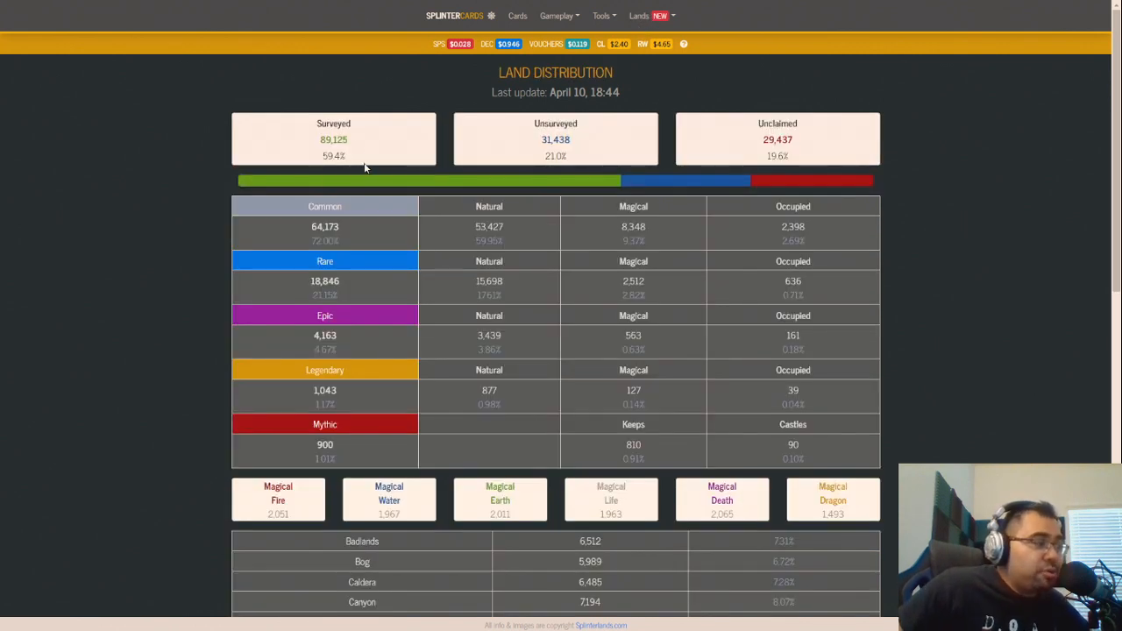
{"action": "mouse_move", "coordinate": [372, 153]}
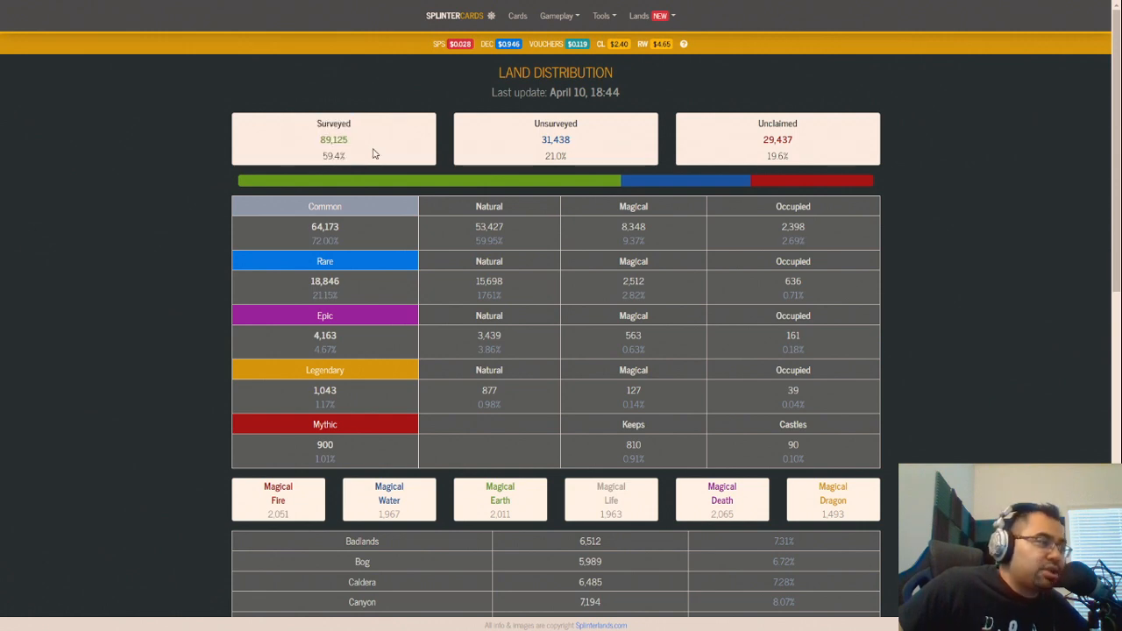
{"action": "mouse_move", "coordinate": [761, 120]}
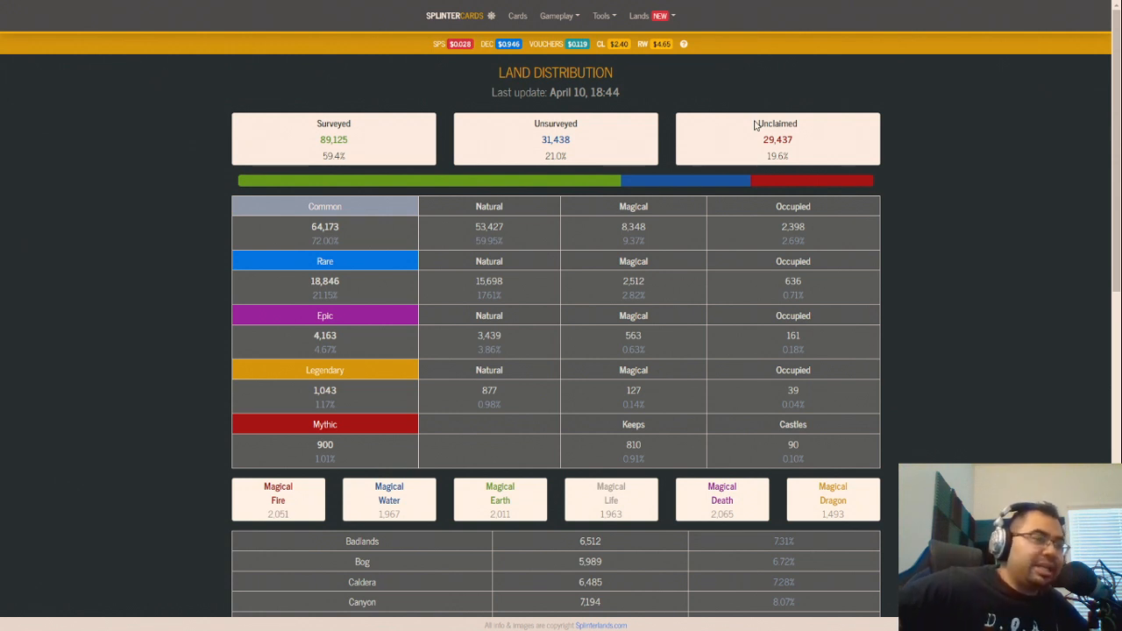
{"action": "mouse_move", "coordinate": [871, 134]}
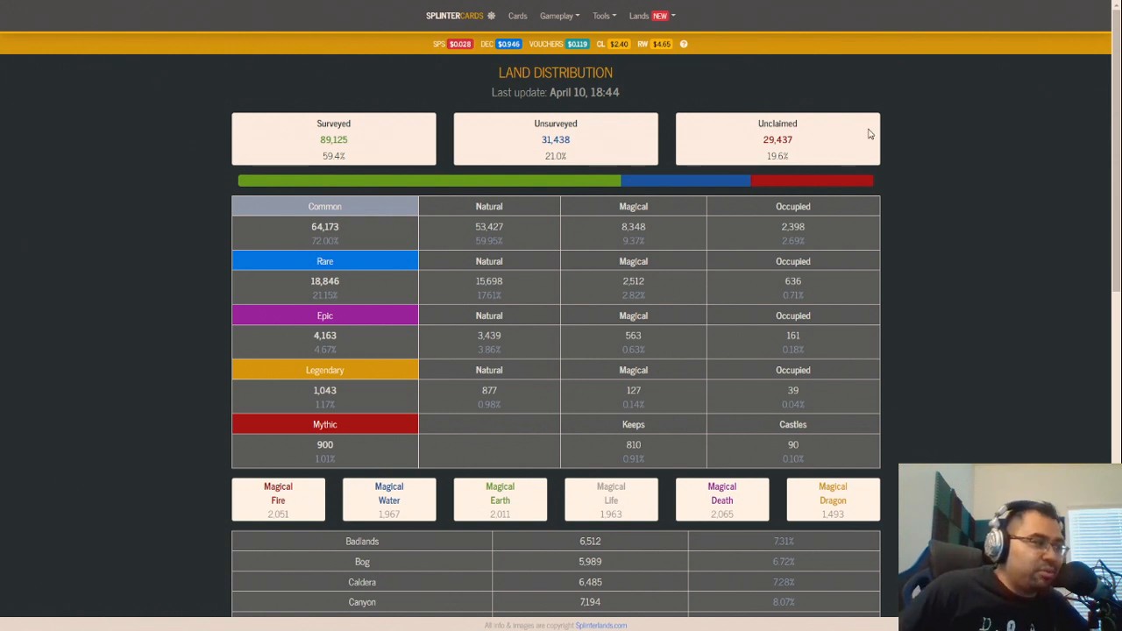
{"action": "scroll", "scroll_direction": "down", "scroll_amount": 3}
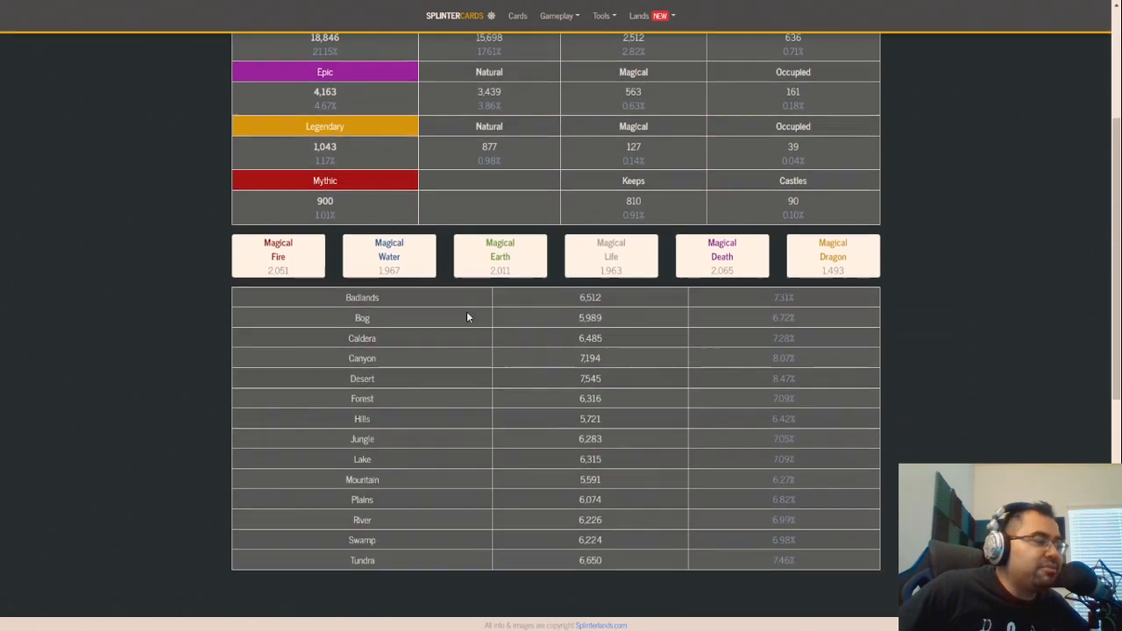
{"action": "scroll", "scroll_direction": "down", "scroll_amount": 3}
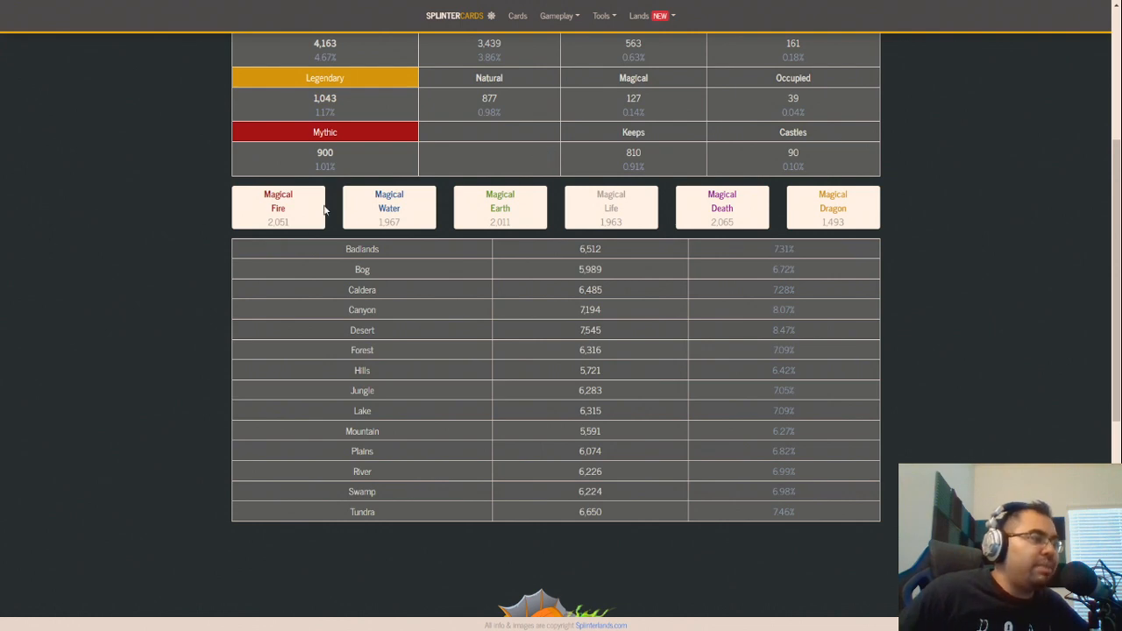
{"action": "scroll", "scroll_direction": "up", "scroll_amount": 3}
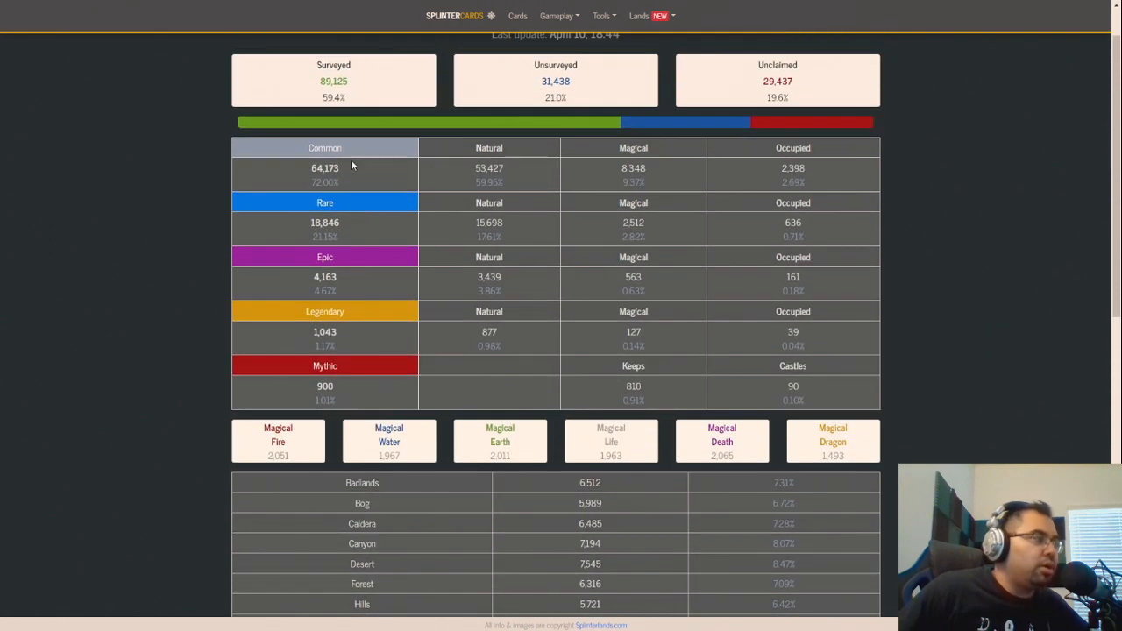
{"action": "mouse_move", "coordinate": [479, 290]}
{"action": "type", "text": "0.99"}
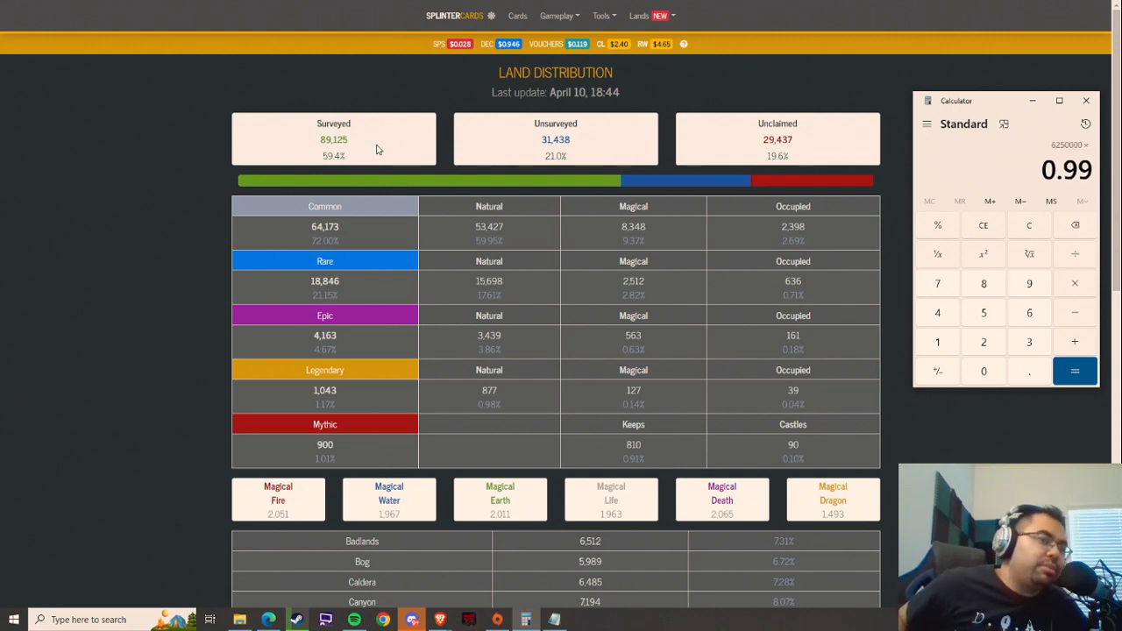
Step: Divide the daily figure 202,145.625 by 9 in Calculator
{"action": "left_click", "coordinate": [1075, 371]}
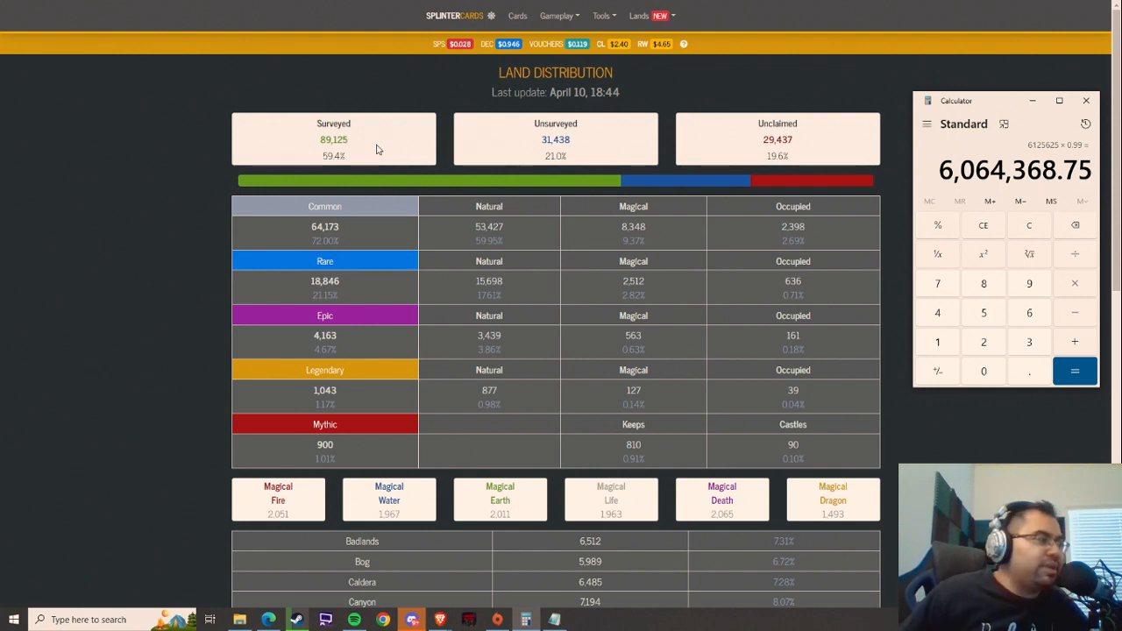
{"action": "mouse_move", "coordinate": [894, 107]}
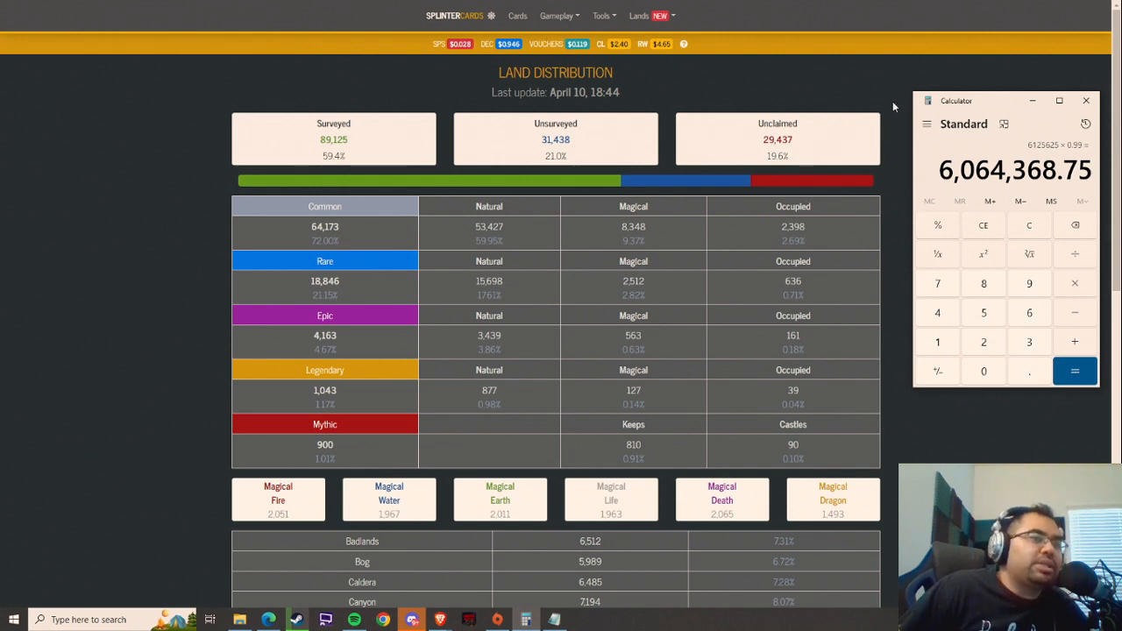
{"action": "mouse_move", "coordinate": [883, 97]}
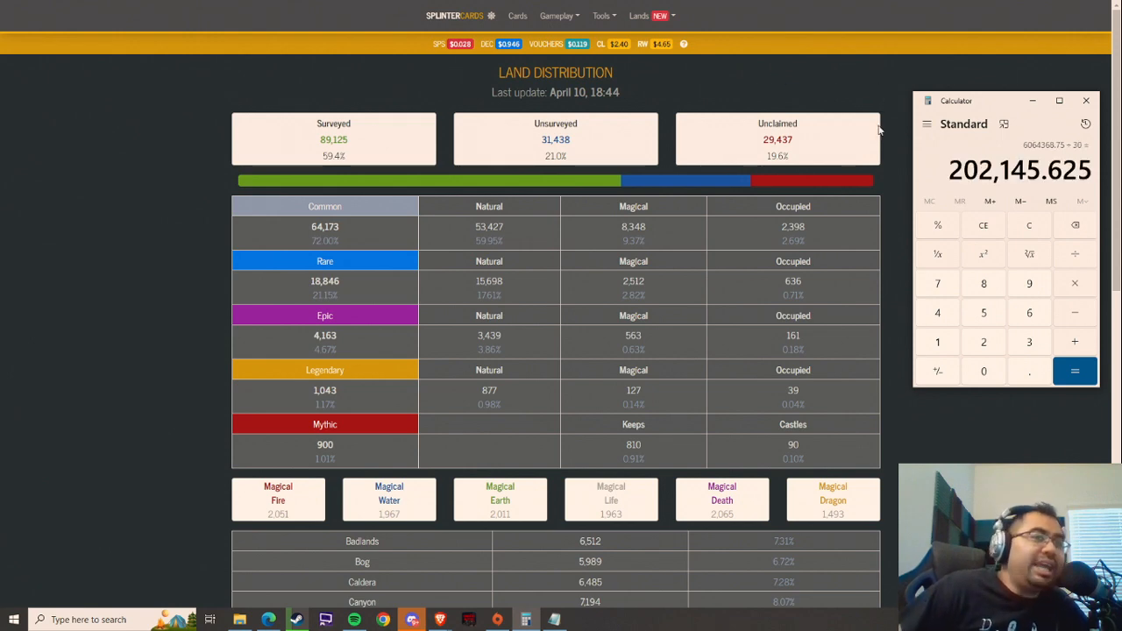
{"action": "mouse_move", "coordinate": [1096, 214]}
{"action": "type", "text": "9"}
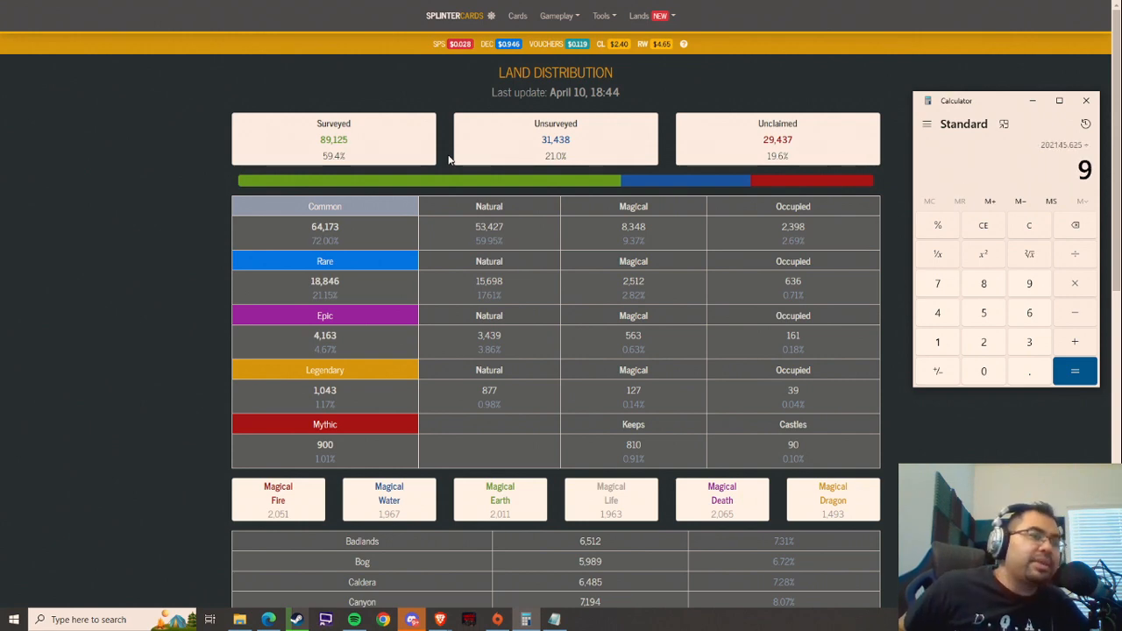
Step: Compute 2.2460625 ÷ 1.3 in Calculator, giving 1.727740384615385
{"action": "left_click", "coordinate": [1075, 370]}
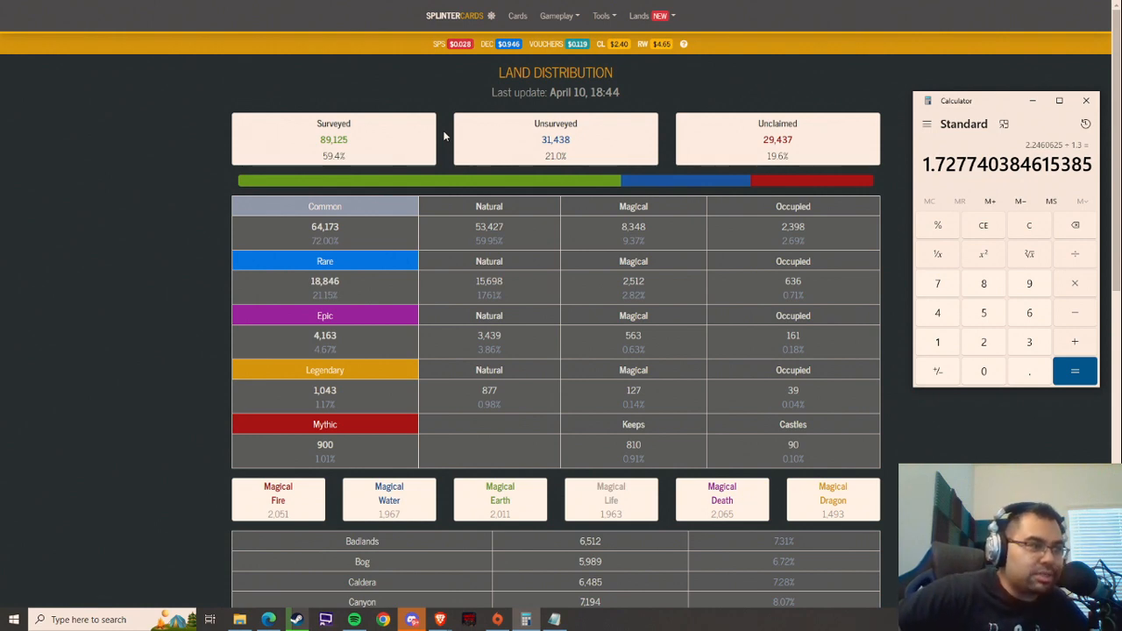
{"action": "mouse_move", "coordinate": [749, 143]}
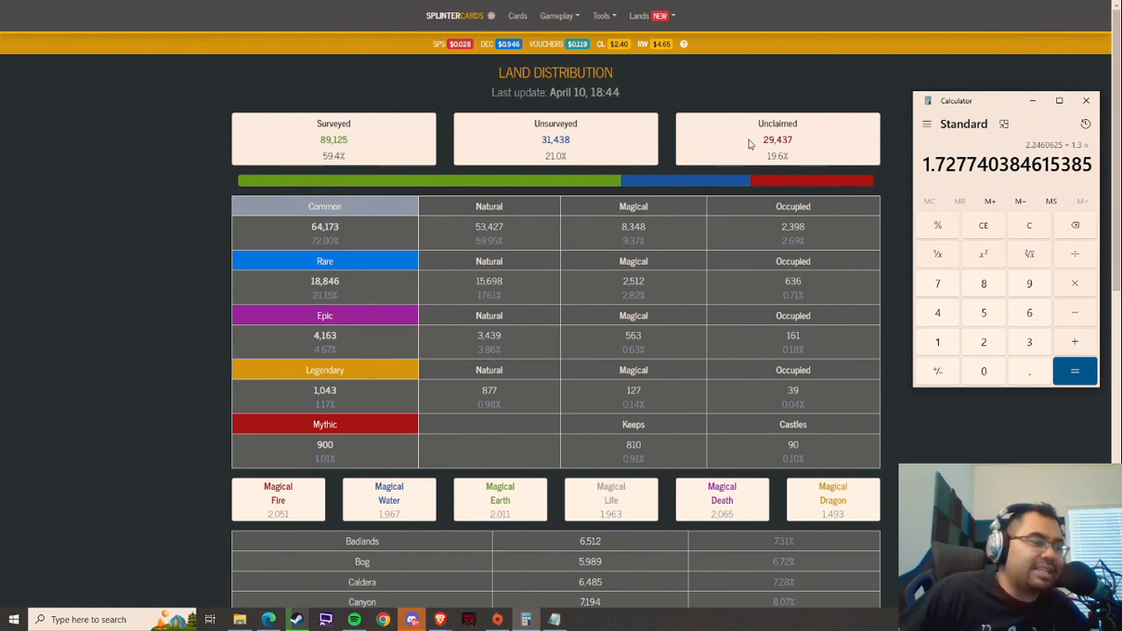
{"action": "mouse_move", "coordinate": [381, 144]}
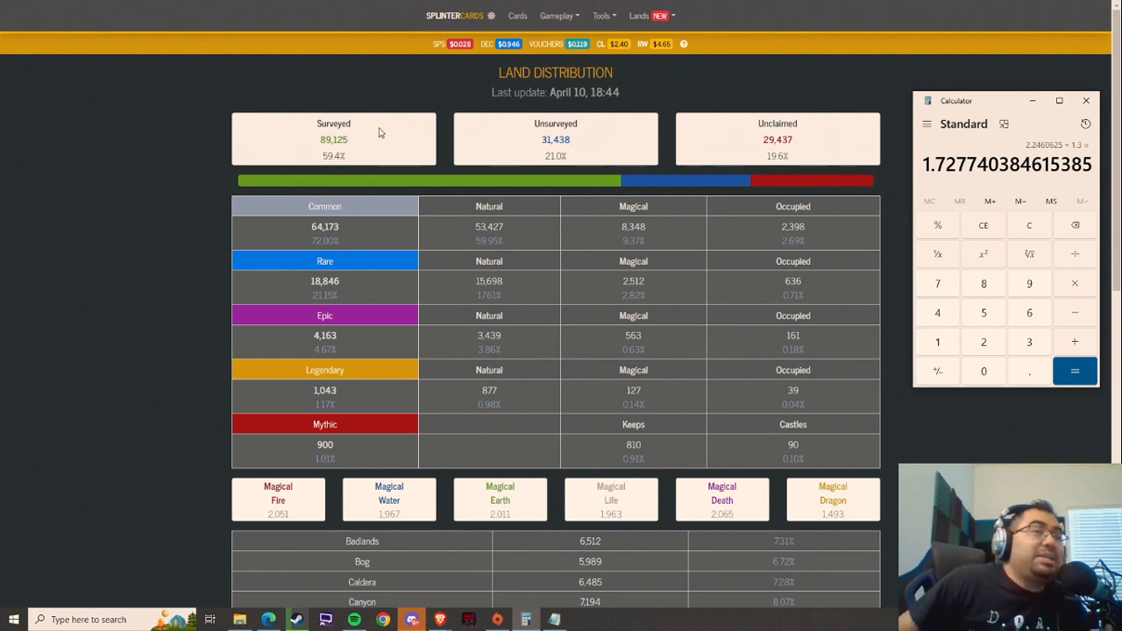
{"action": "mouse_move", "coordinate": [399, 99]}
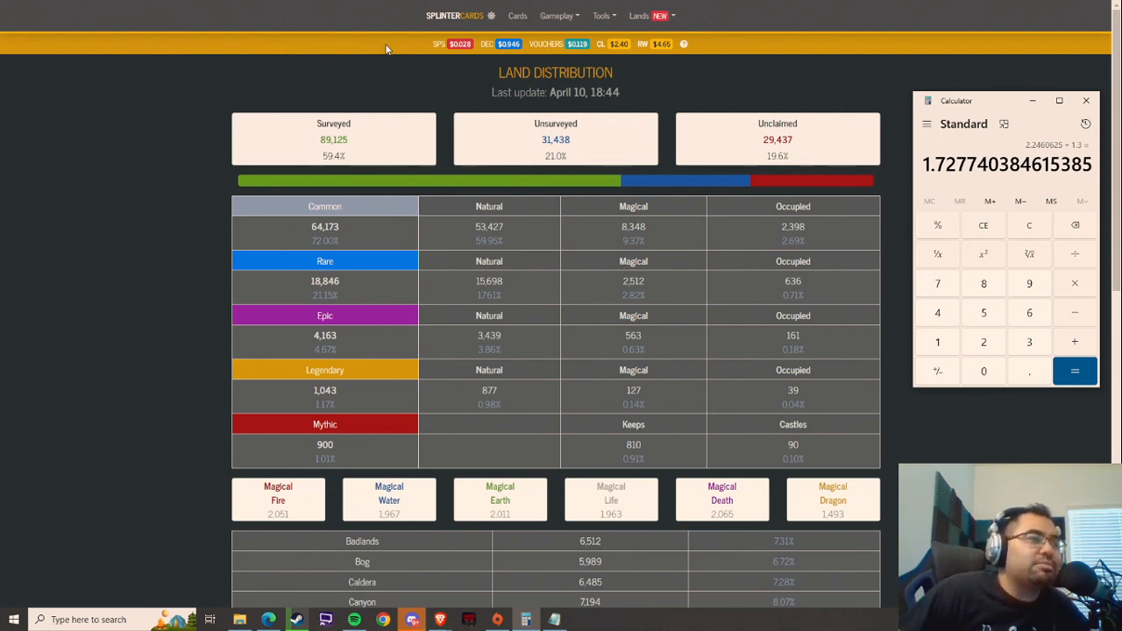
{"action": "mouse_move", "coordinate": [382, 22]}
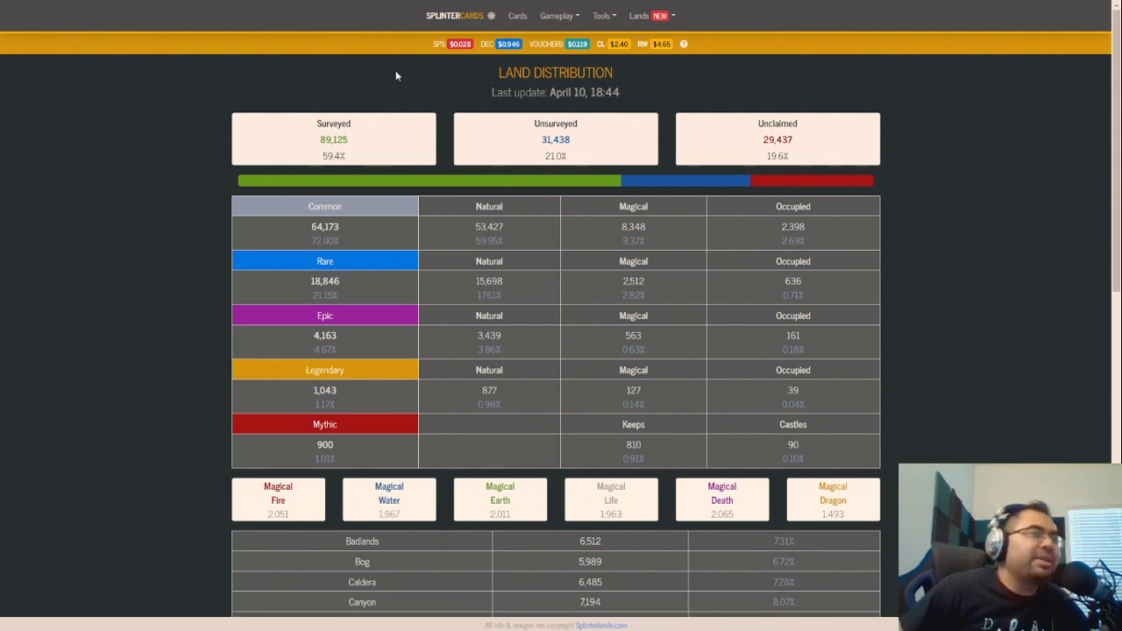
{"action": "mouse_move", "coordinate": [463, 104]}
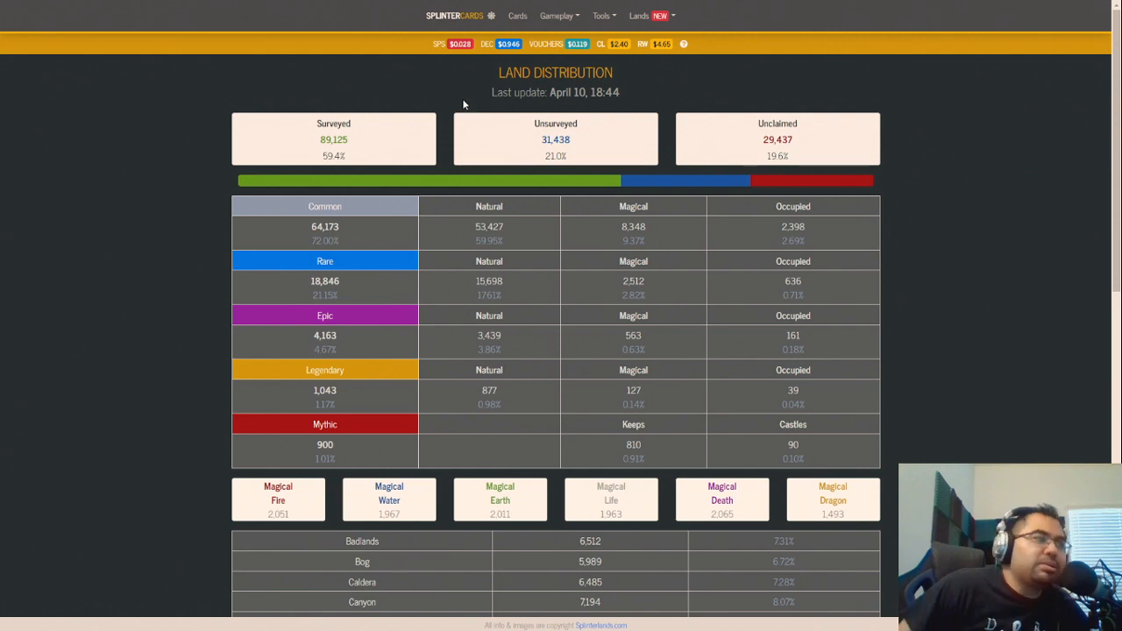
{"action": "mouse_move", "coordinate": [449, 95]}
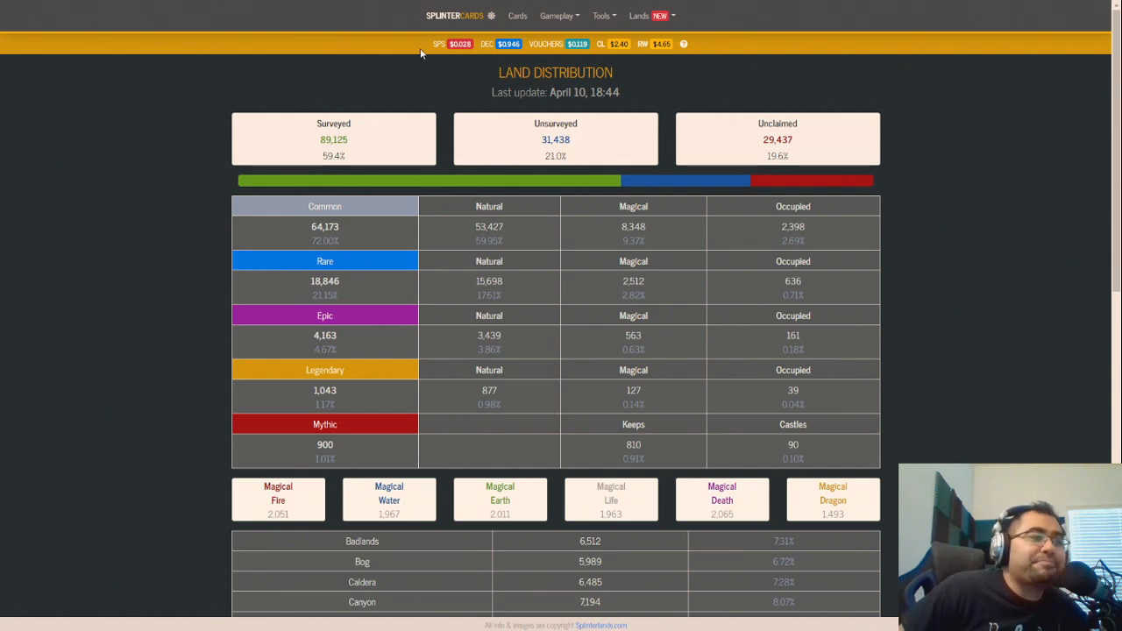
{"action": "mouse_move", "coordinate": [746, 90]}
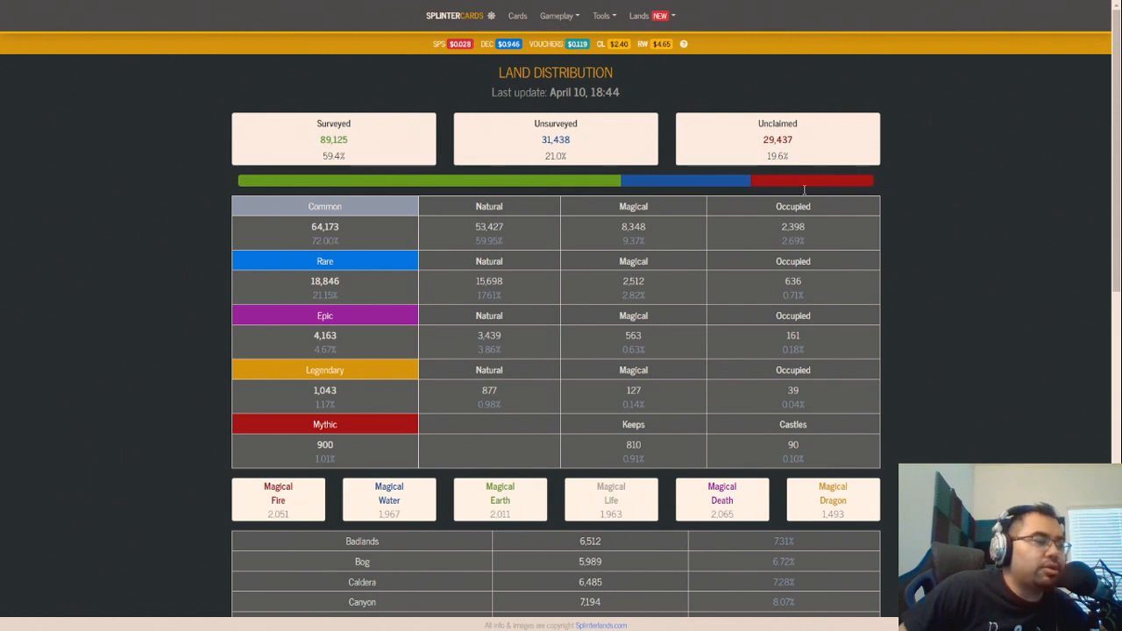
{"action": "mouse_move", "coordinate": [548, 245]}
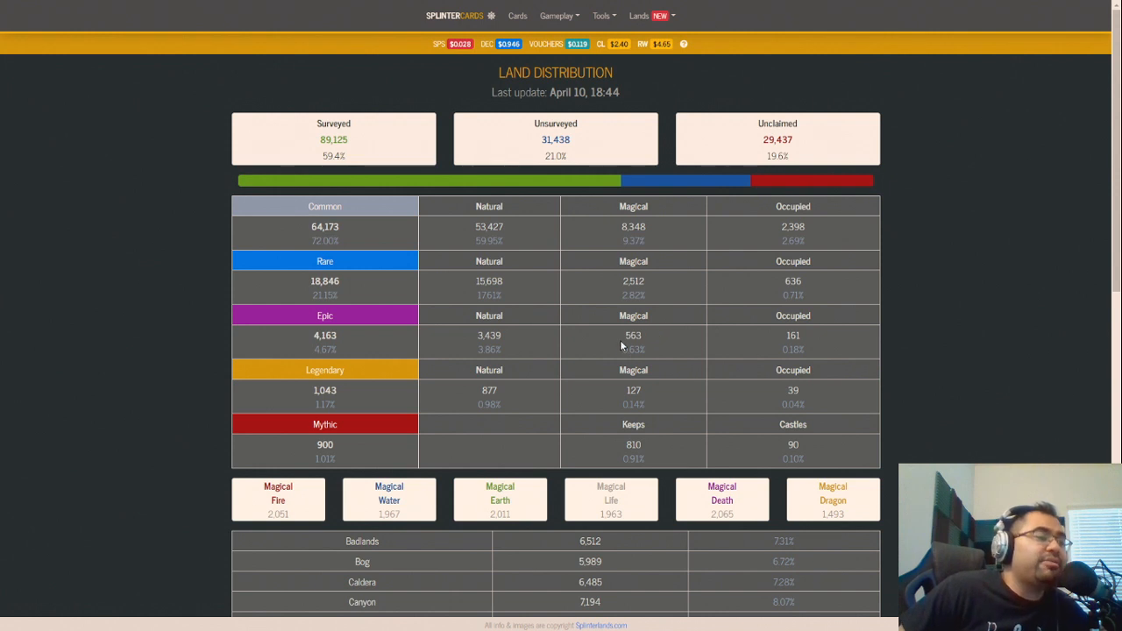
{"action": "mouse_move", "coordinate": [489, 455]}
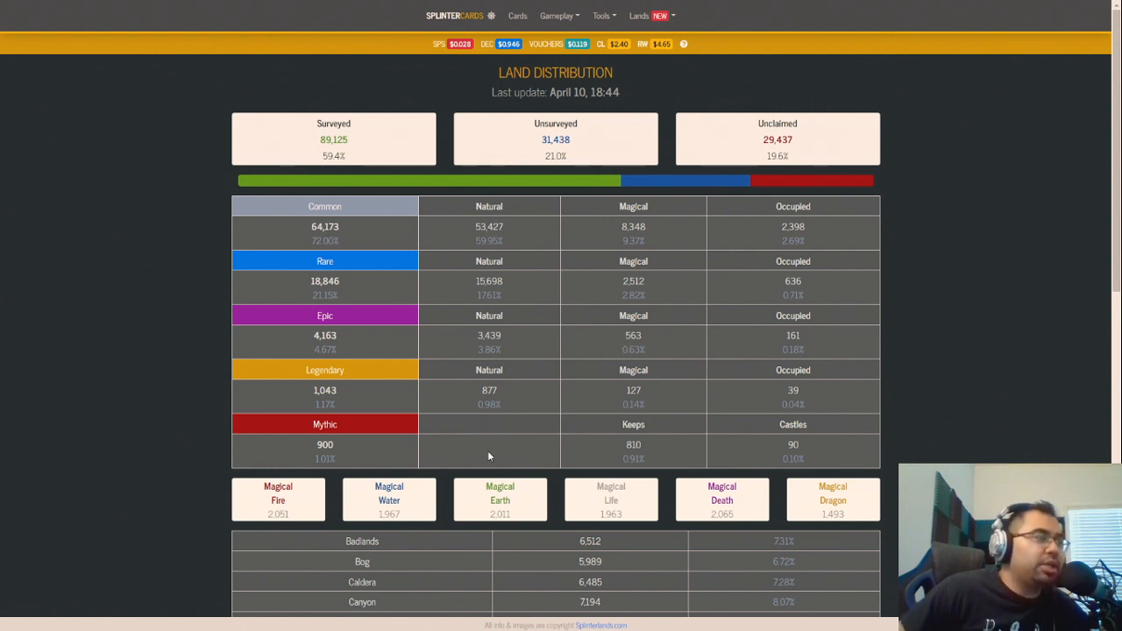
{"action": "mouse_move", "coordinate": [766, 259]}
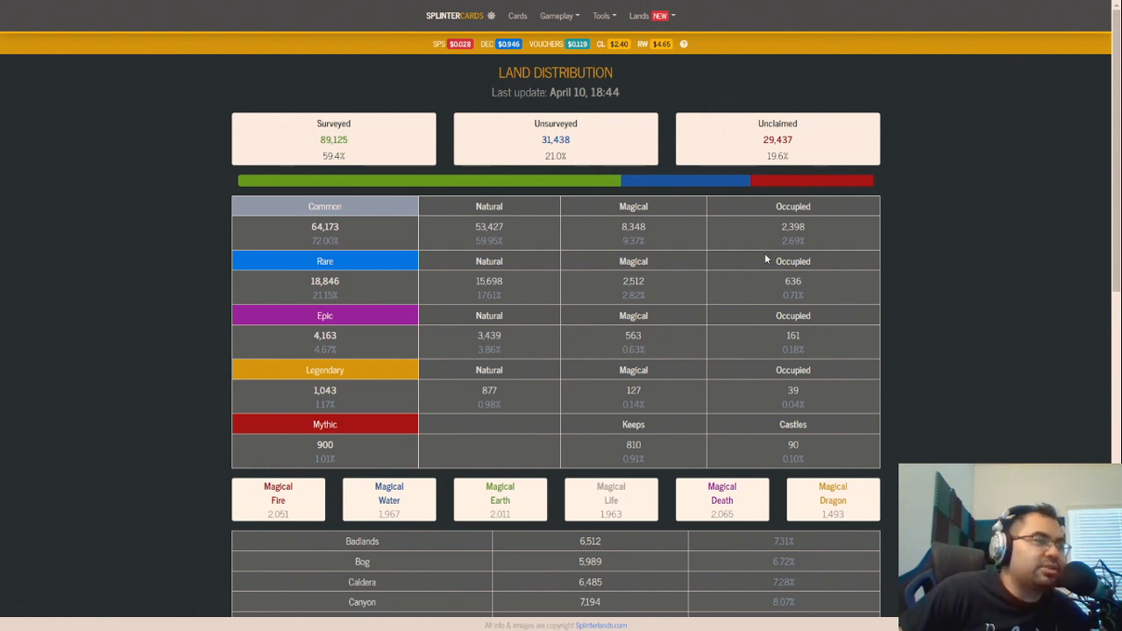